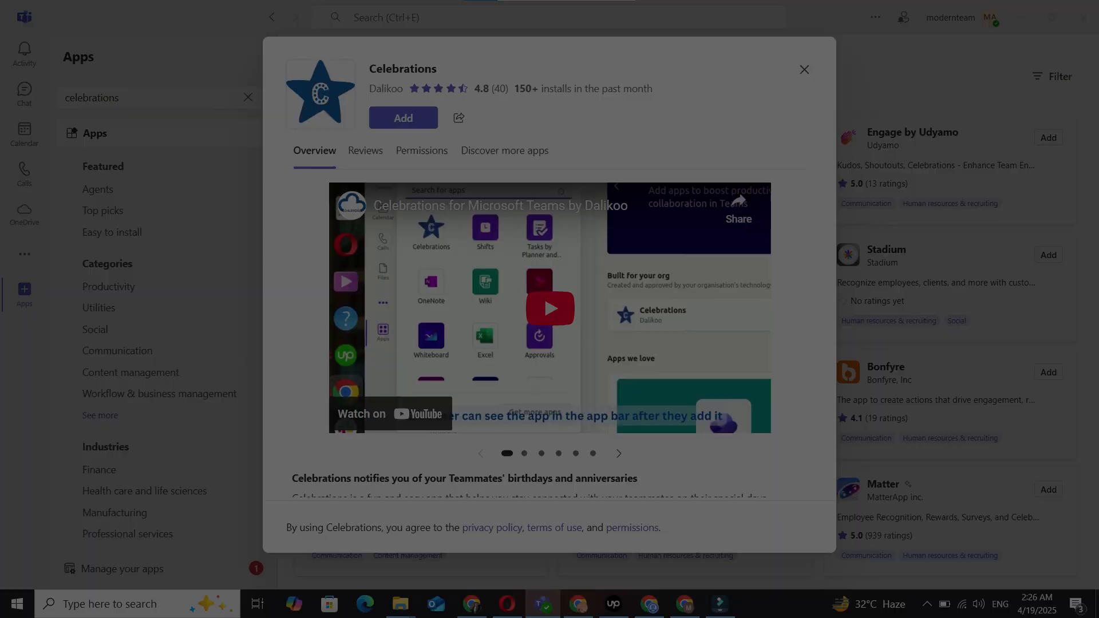
# Search the app store for 'celeb' and add the Celebrations app by Dalikoo
pyautogui.click(403, 116)
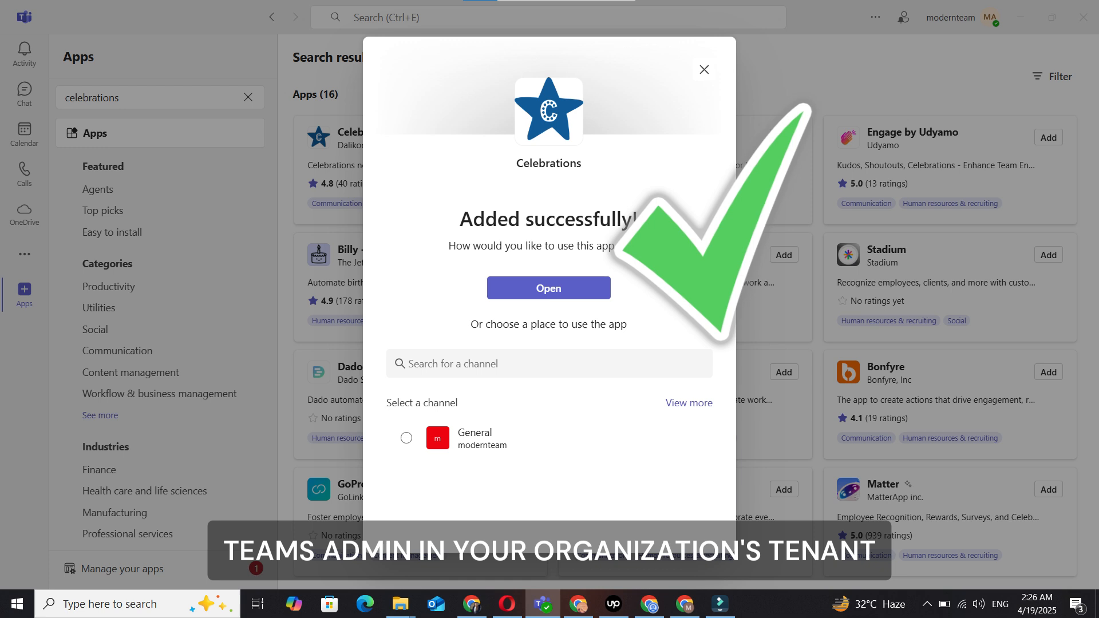
pyautogui.click(703, 69)
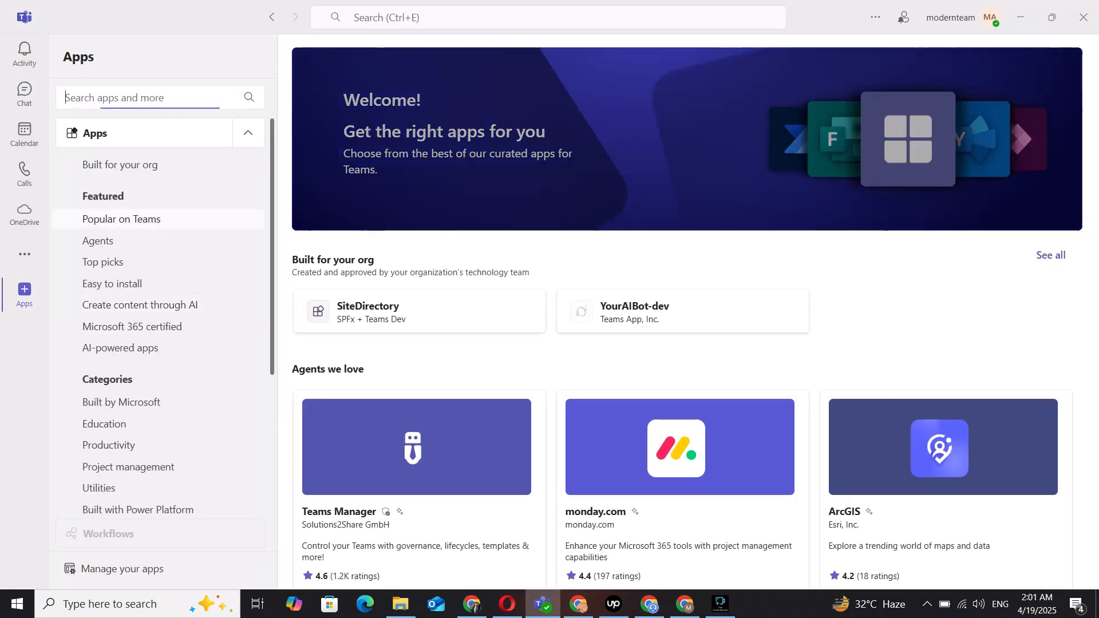
pyautogui.write('celebrations')
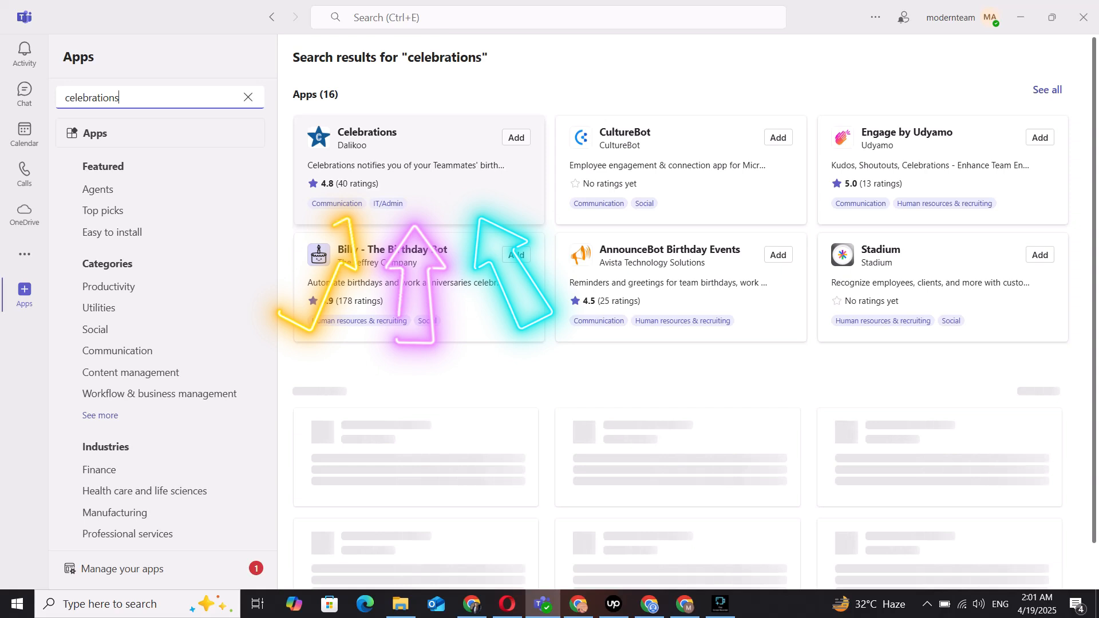
pyautogui.click(368, 131)
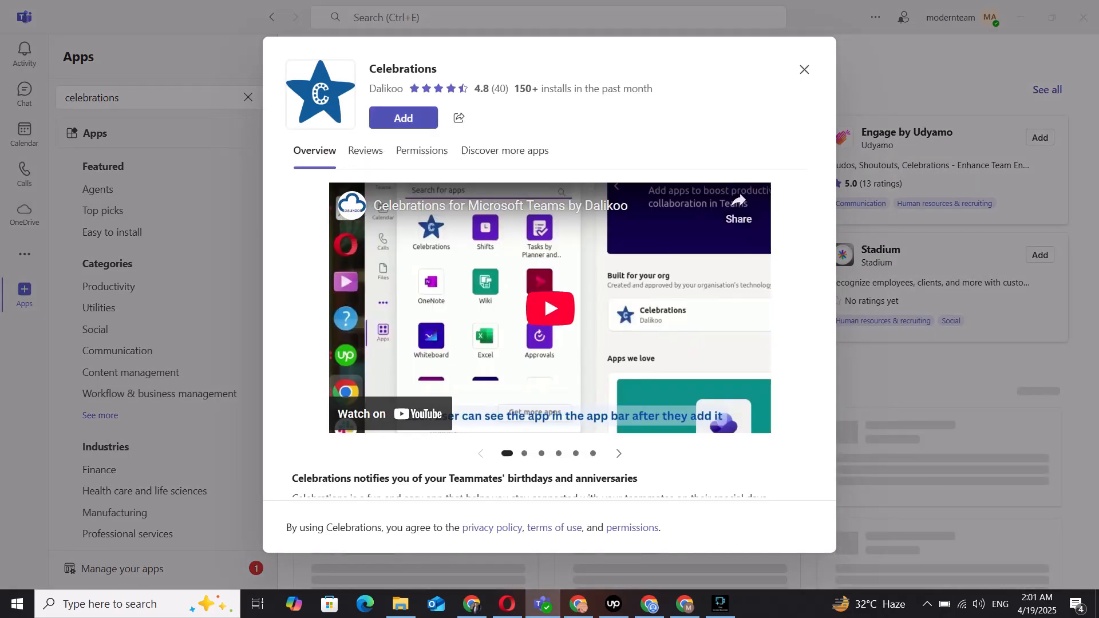
pyautogui.click(403, 117)
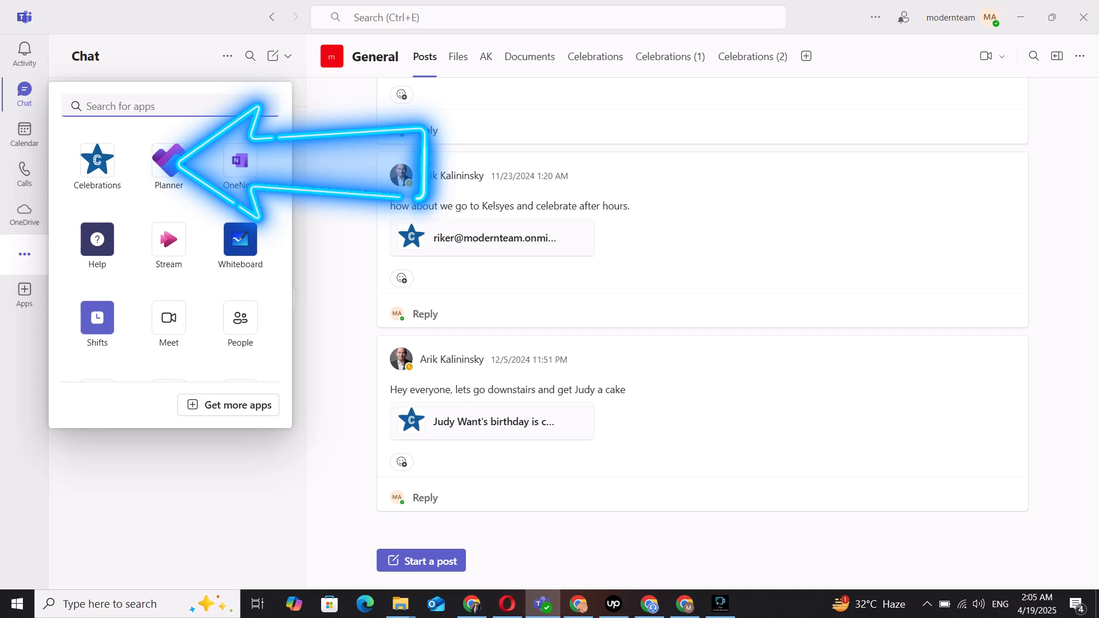
# Launch Celebrations from the General channel's app flyout to show its Configuration dialog
pyautogui.click(97, 164)
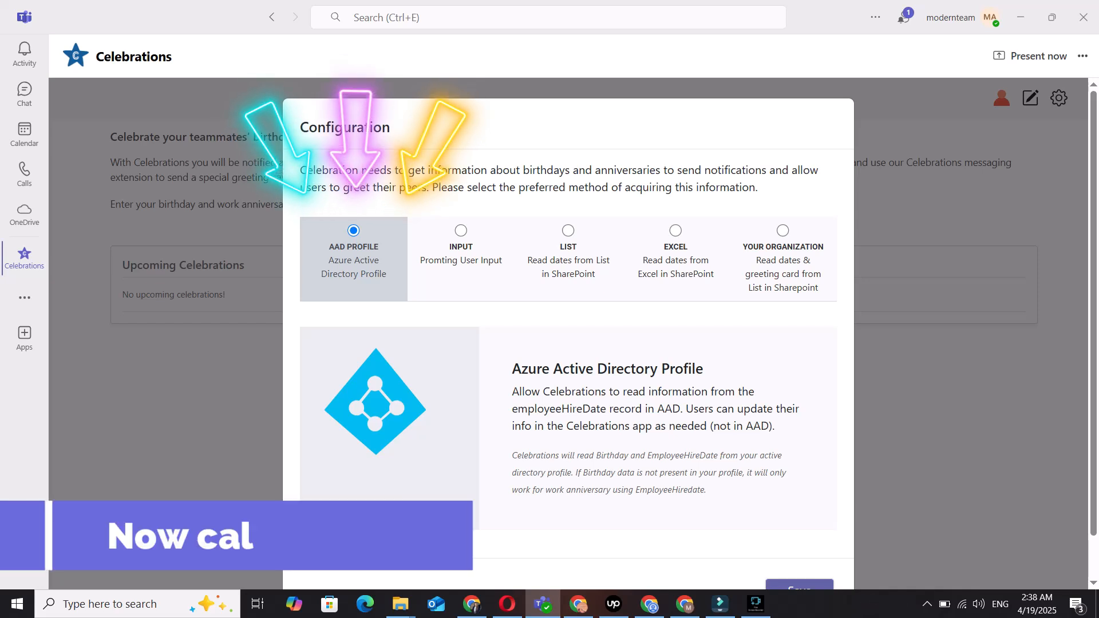
# Preview the Input, Excel and Your Organization options, then choose the SharePoint List source
pyautogui.click(460, 230)
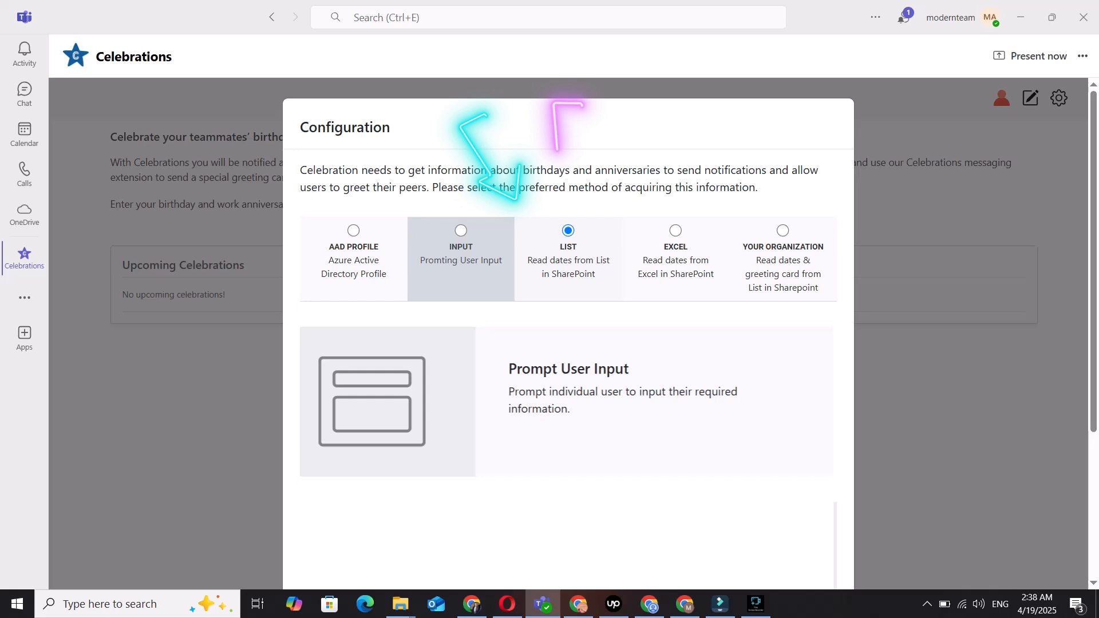
pyautogui.click(674, 230)
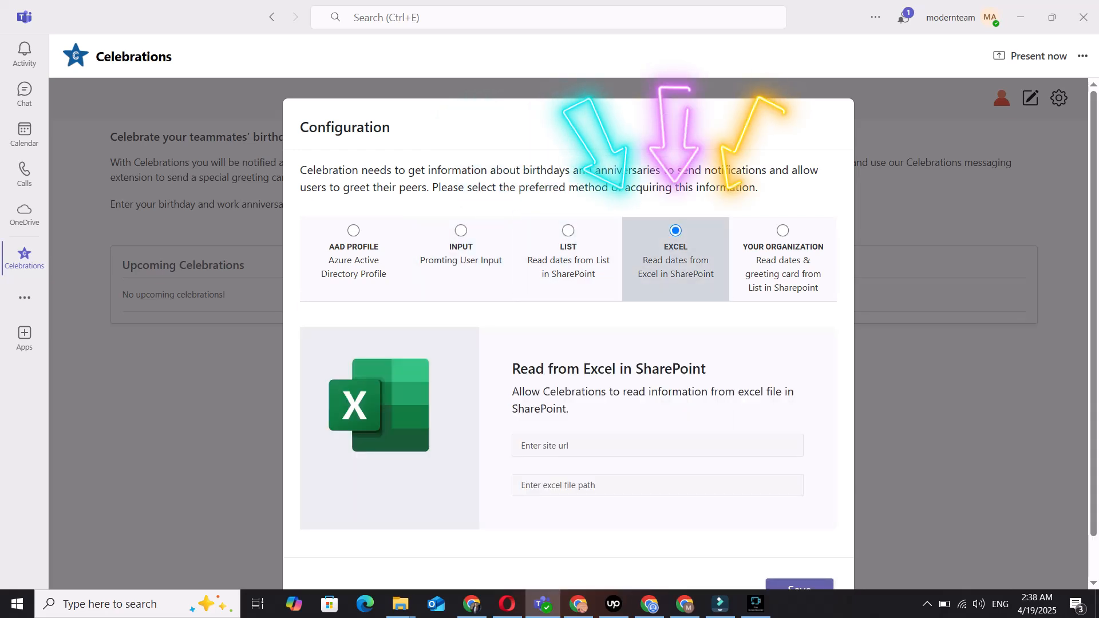
pyautogui.click(782, 230)
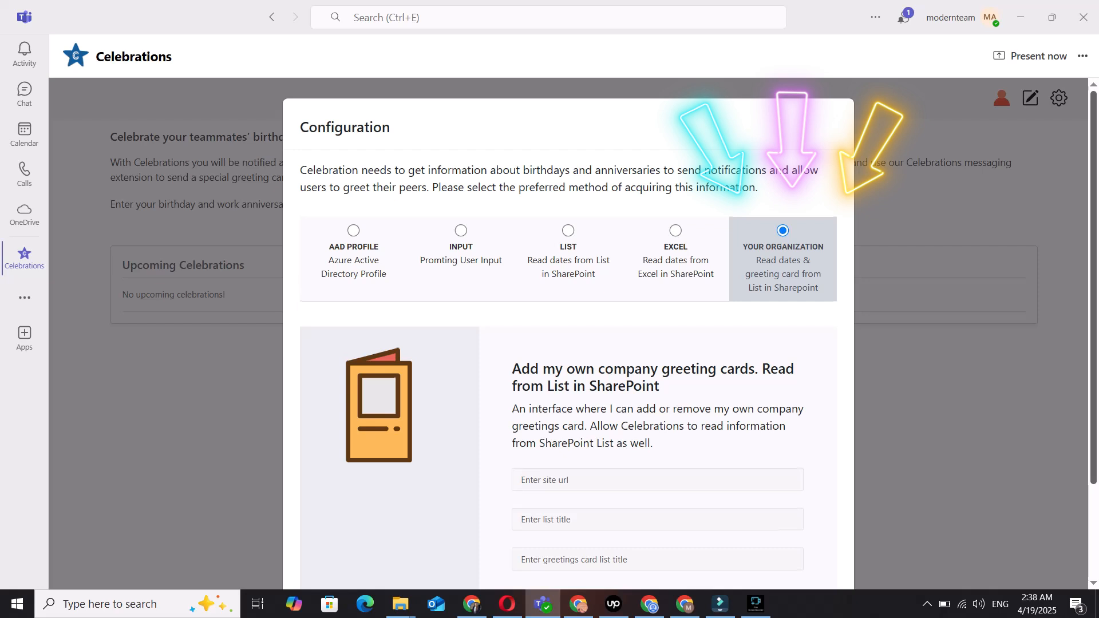
pyautogui.click(461, 230)
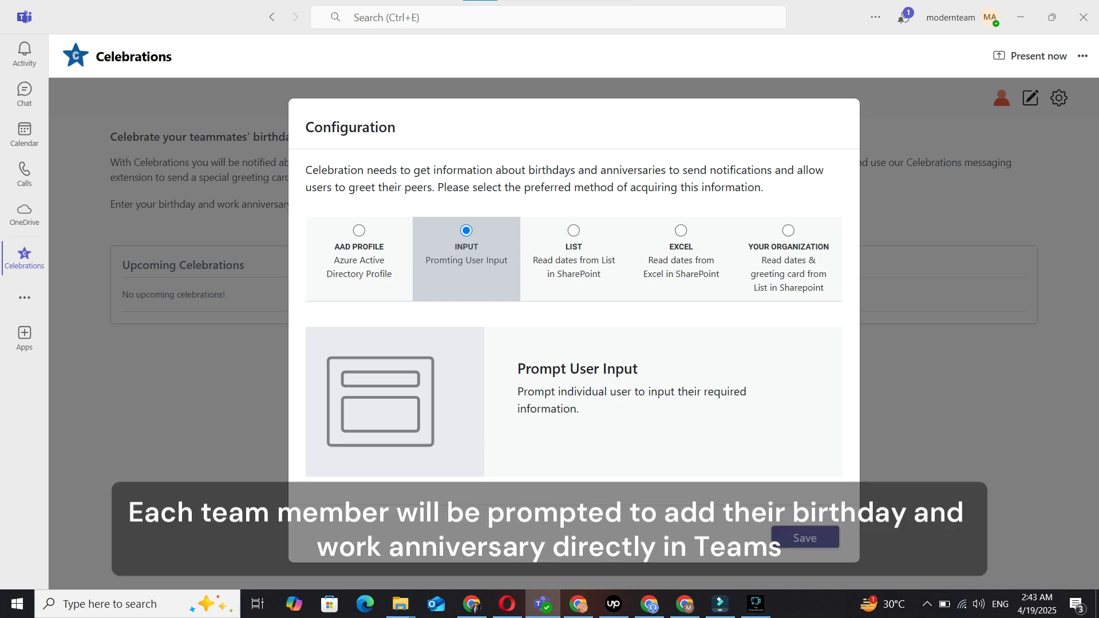
pyautogui.click(568, 231)
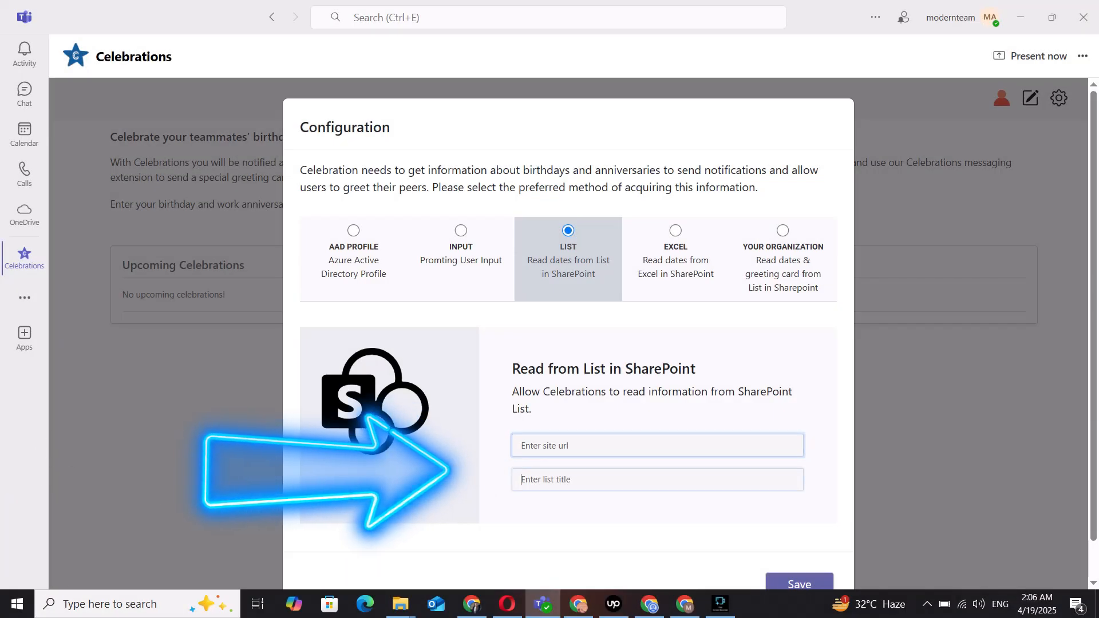
pyautogui.click(656, 479)
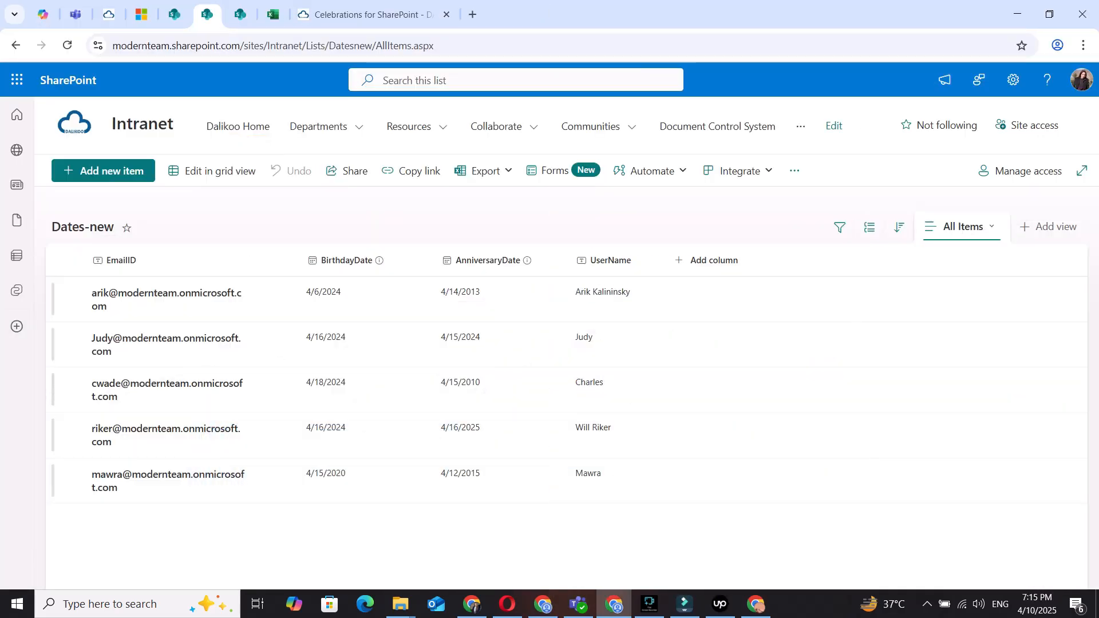
# Review the Dates-new list columns, then open Dalikoo's Celebrations for SharePoint page
pyautogui.click(123, 260)
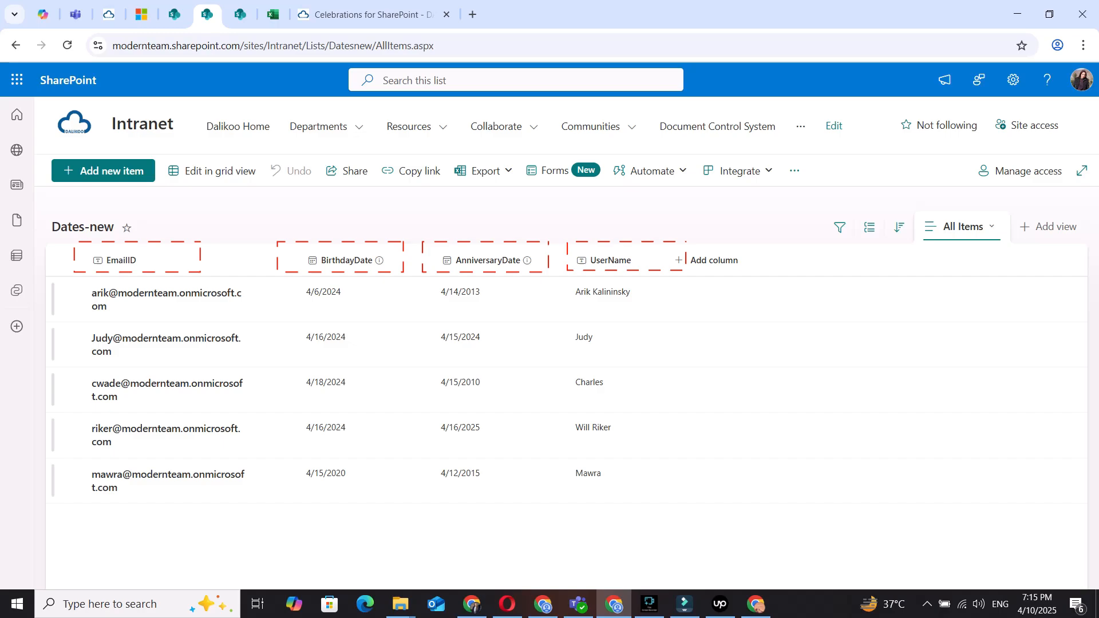
pyautogui.click(533, 13)
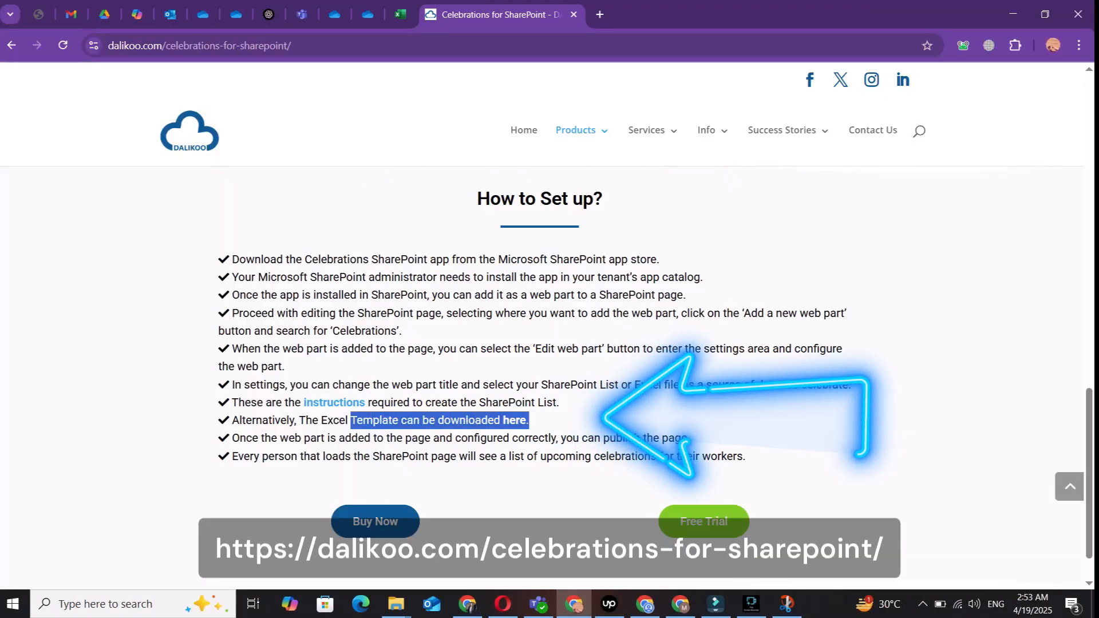
# Download the Excel template and save it as the Celebrations Excel data source
pyautogui.click(514, 419)
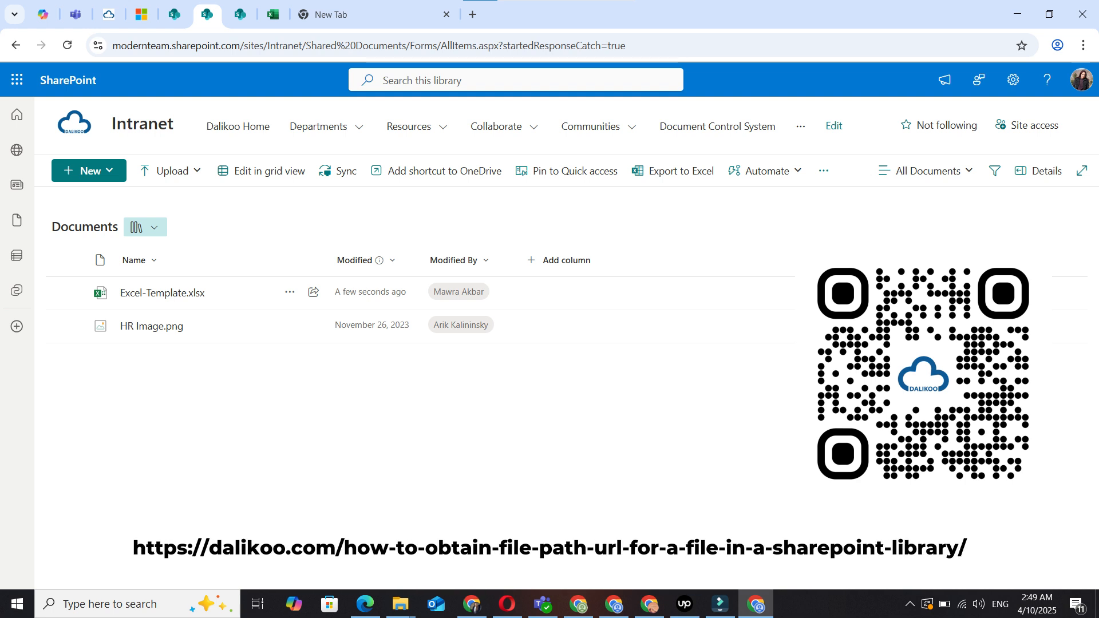
pyautogui.click(542, 603)
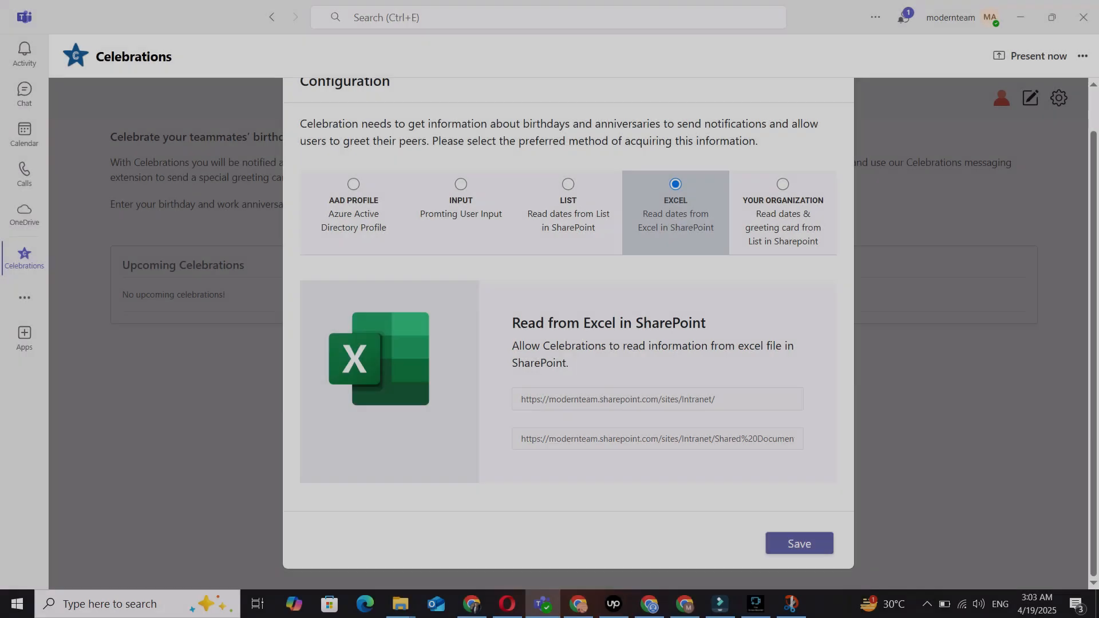
pyautogui.click(798, 543)
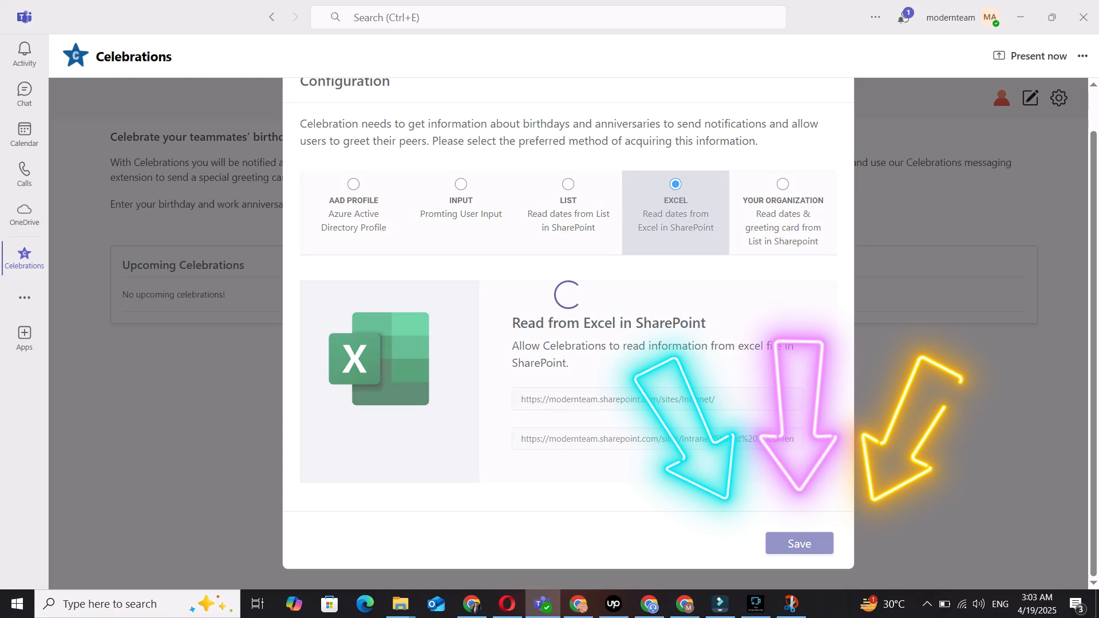
pyautogui.click(799, 543)
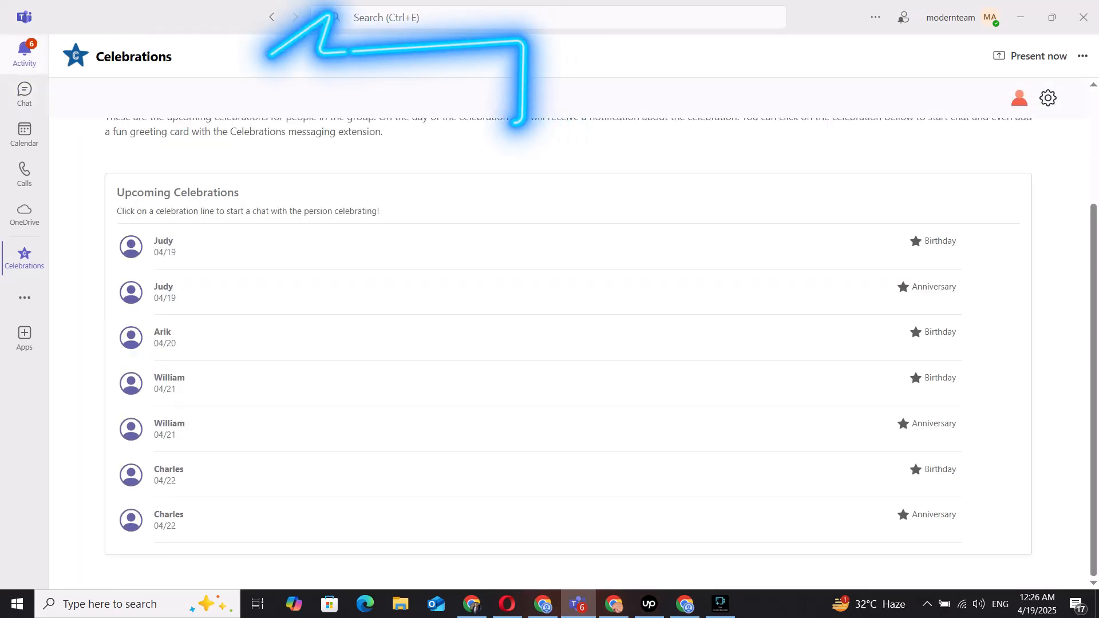
# Scroll the Activity feed's Celebrations birthday and work anniversary notifications
pyautogui.click(24, 53)
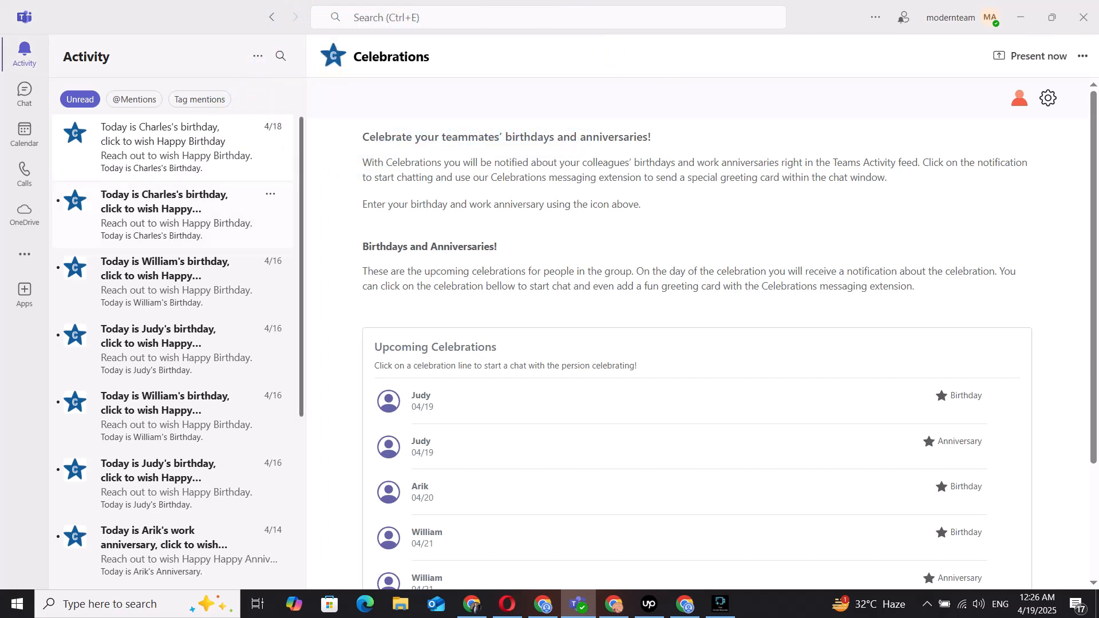
pyautogui.scroll(-3)
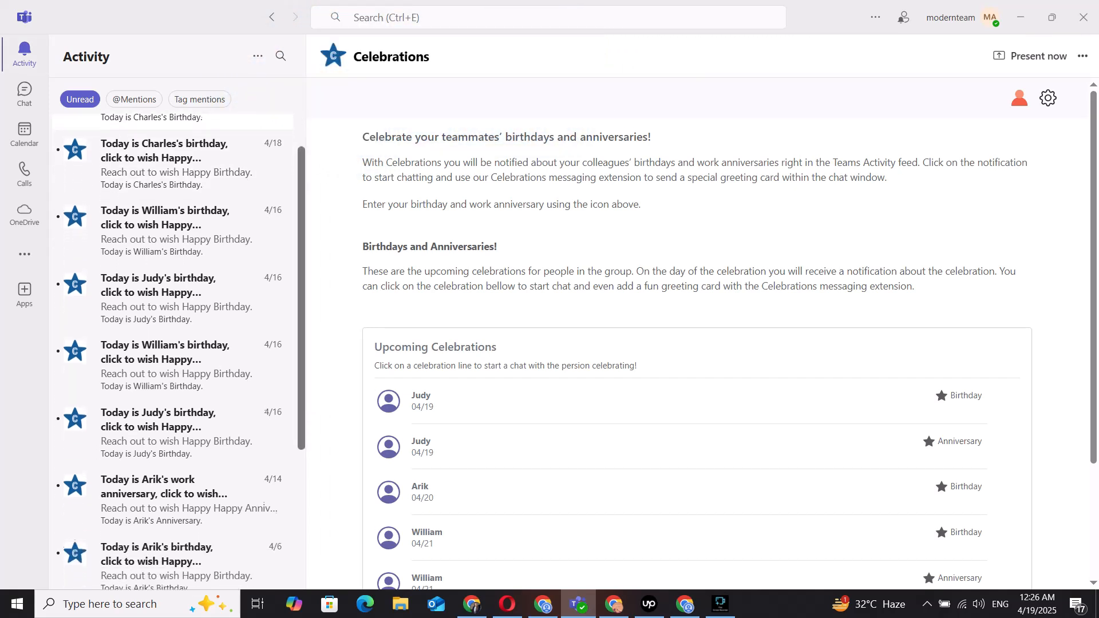